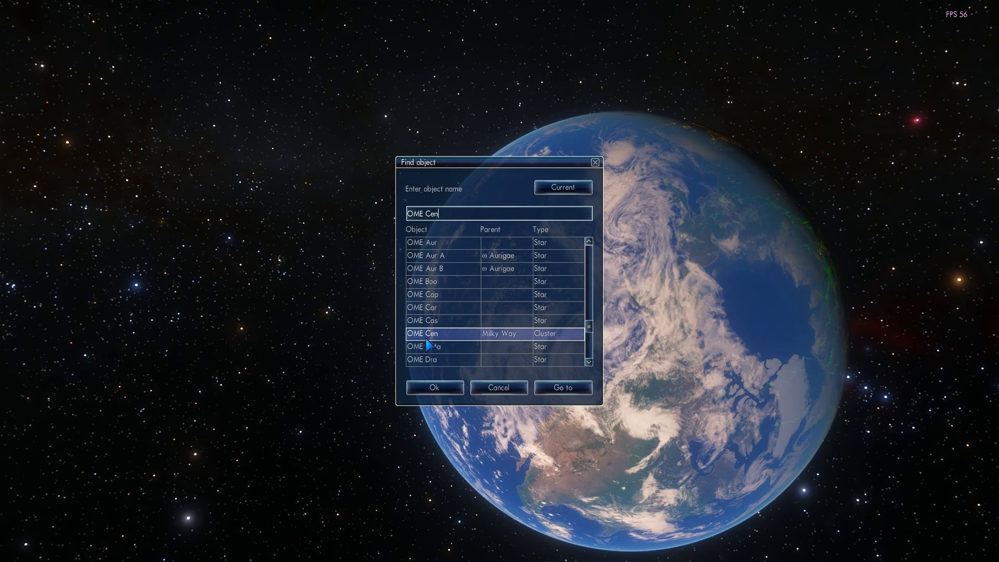
- Fly to the Omega Centauri cluster (NGC 5139) from the Find object results
click(561, 387)
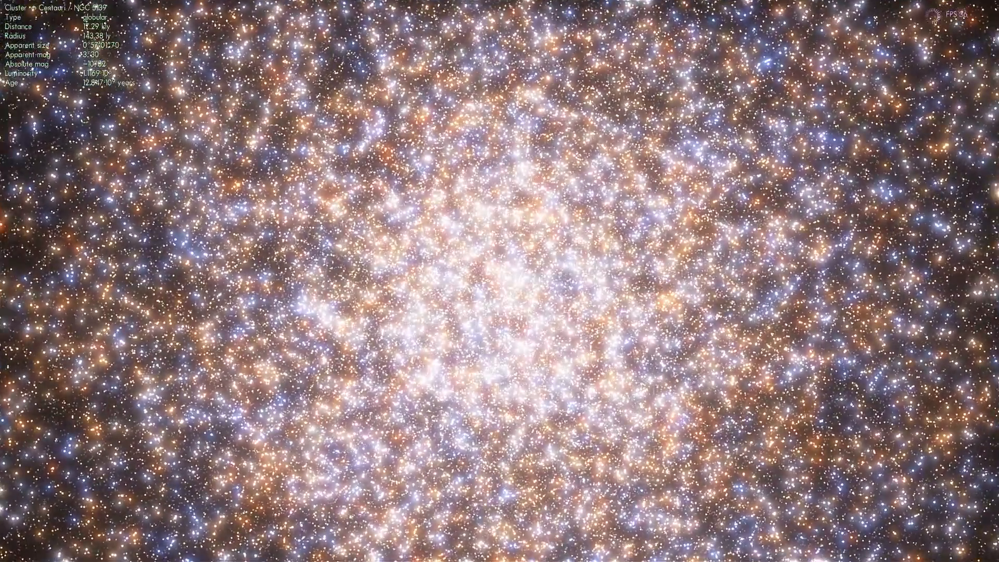
- Pull back to view Omega Centauri whole from about 1,100 light-years
scroll(down, 3)
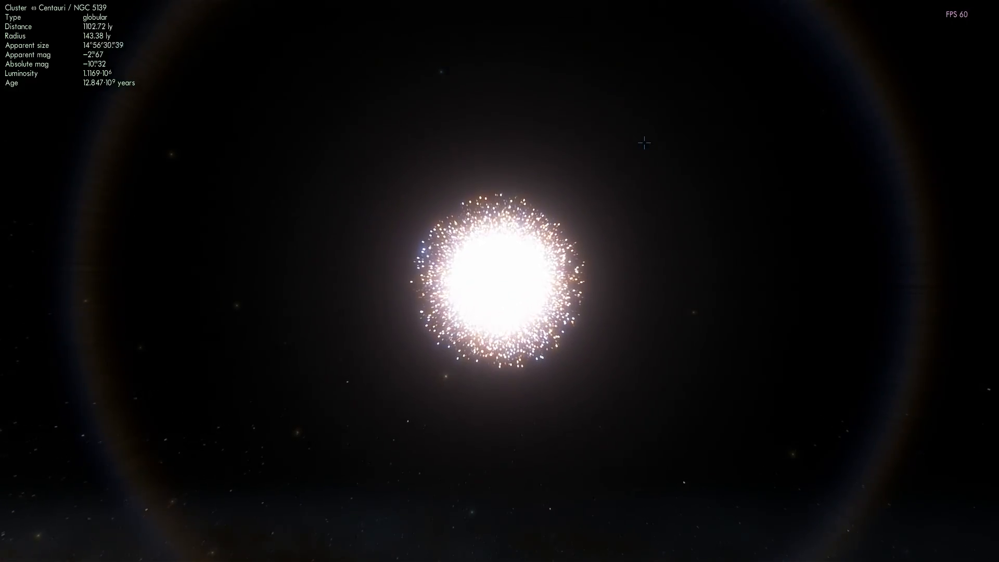
- Zoom in on Omega Centauri to about 964 light-years
scroll(up, 3)
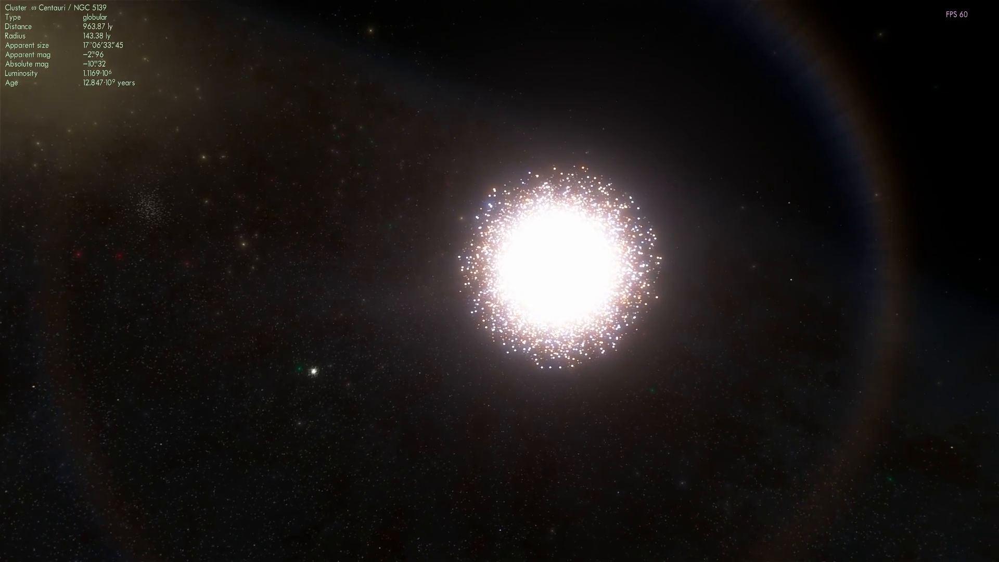
- Fly toward Omega Centauri's blazing core, a few hundred light-years out
scroll(down, 3)
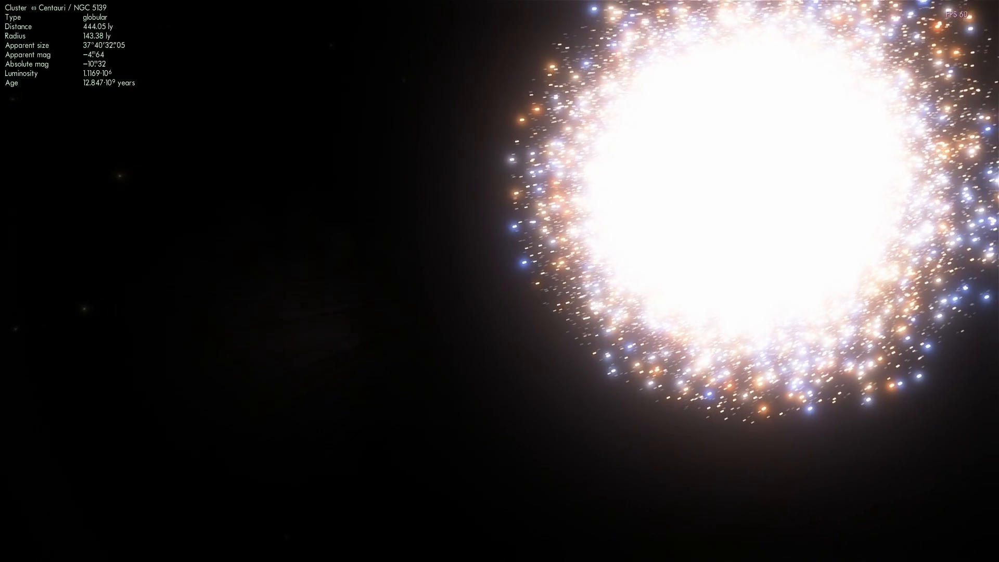
scroll(down, 3)
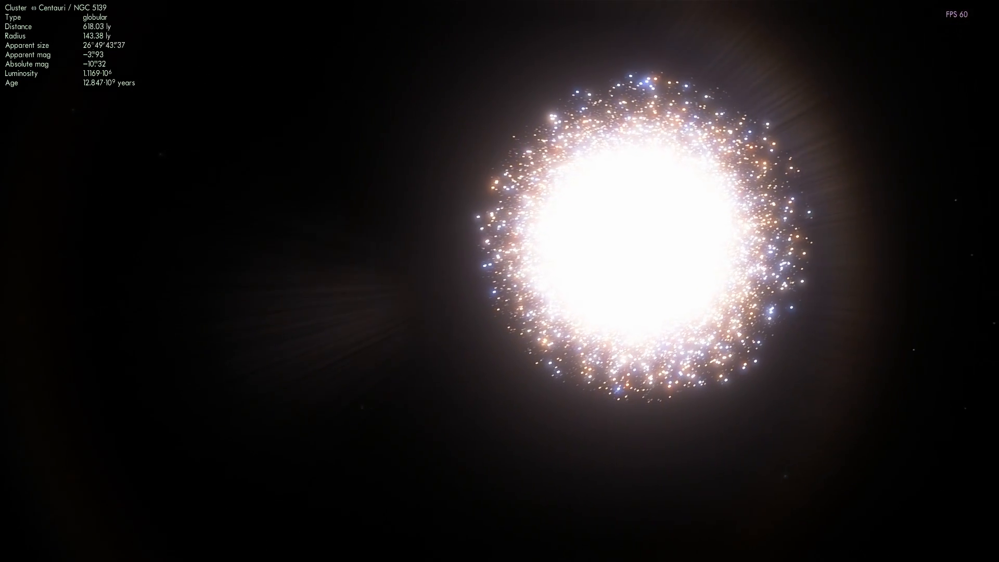
scroll(down, 3)
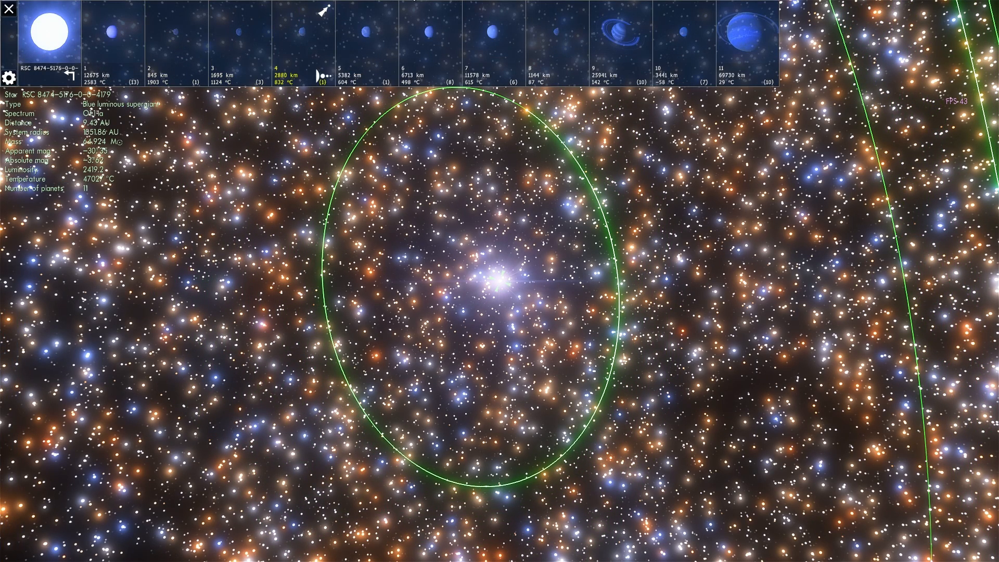
- Select the supergiant's worlds in the system bar, reaching a warm selena moon
click(538, 31)
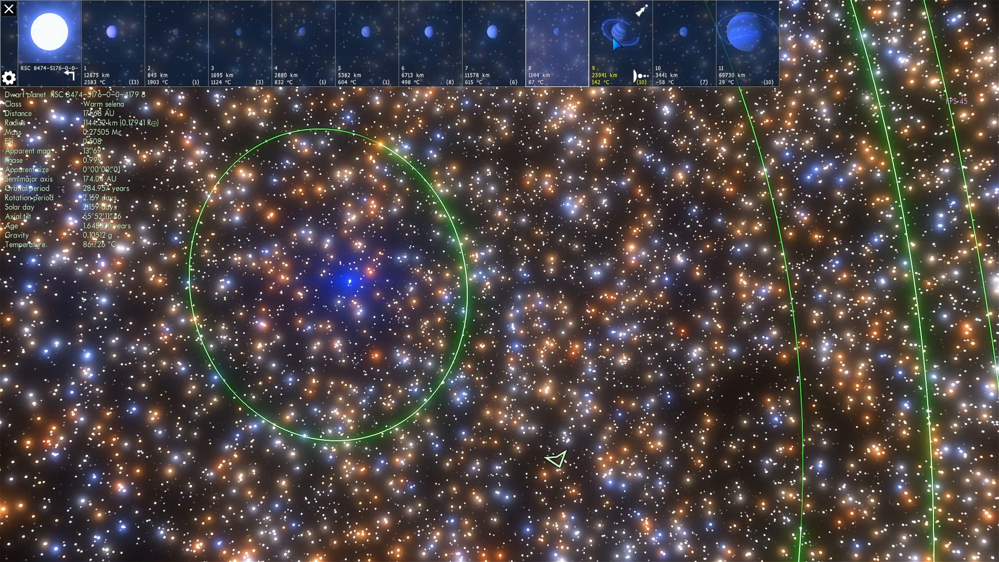
click(468, 41)
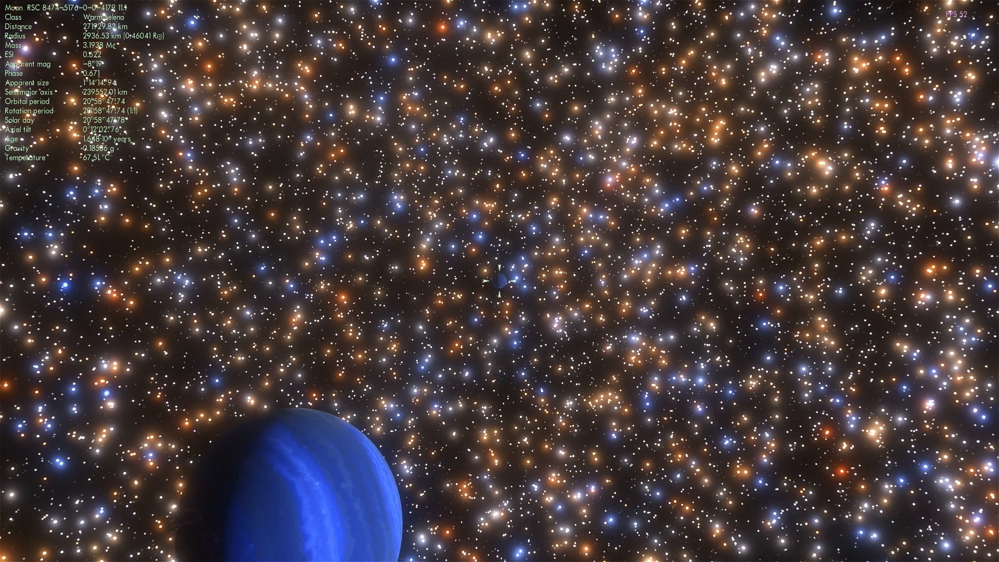
- Approach the warm selena moon beside the large blue planet
scroll(up, 3)
text(OME Cen)
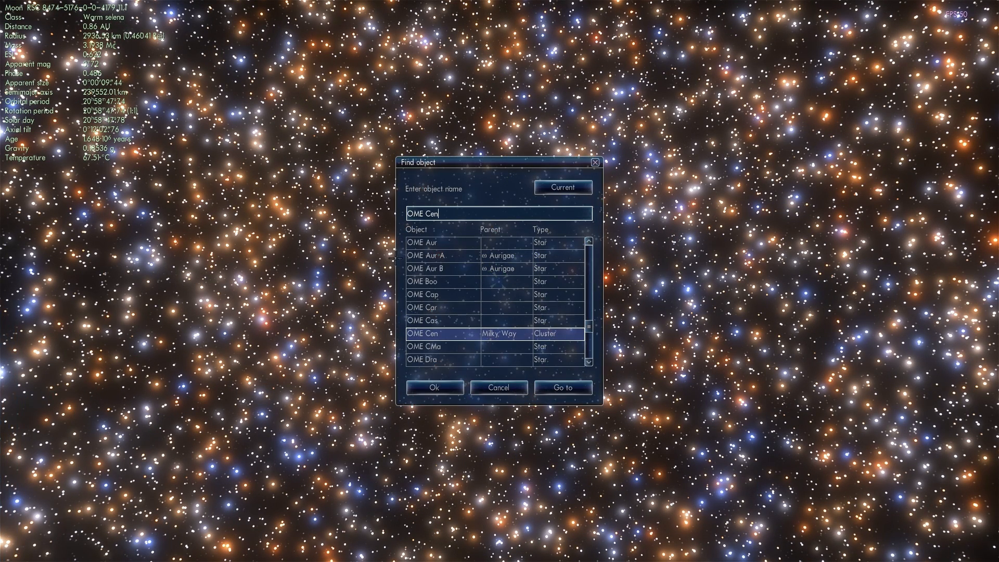
- Return to Omega Centauri and fly into its dense core with time accelerated
click(561, 387)
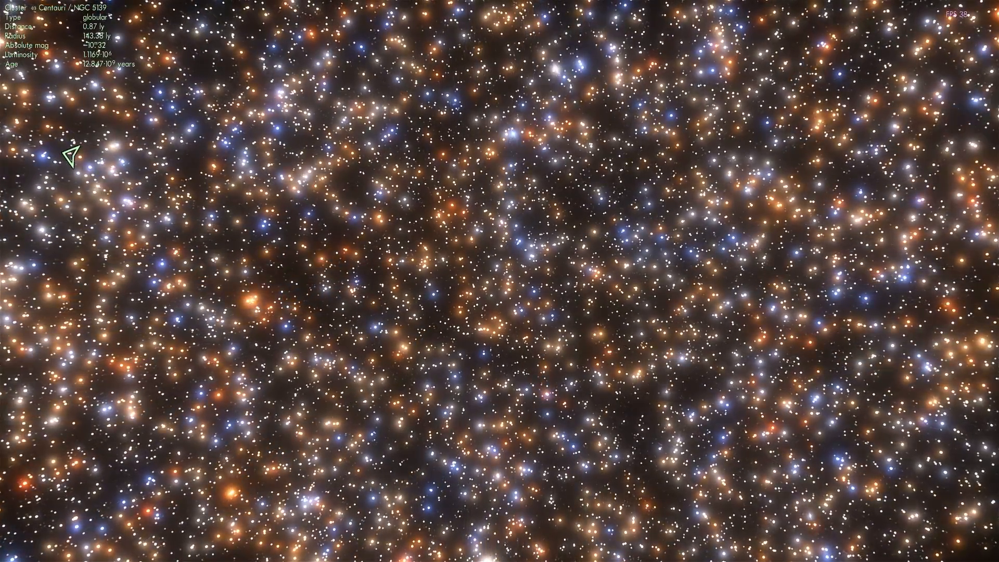
scroll(down, 3)
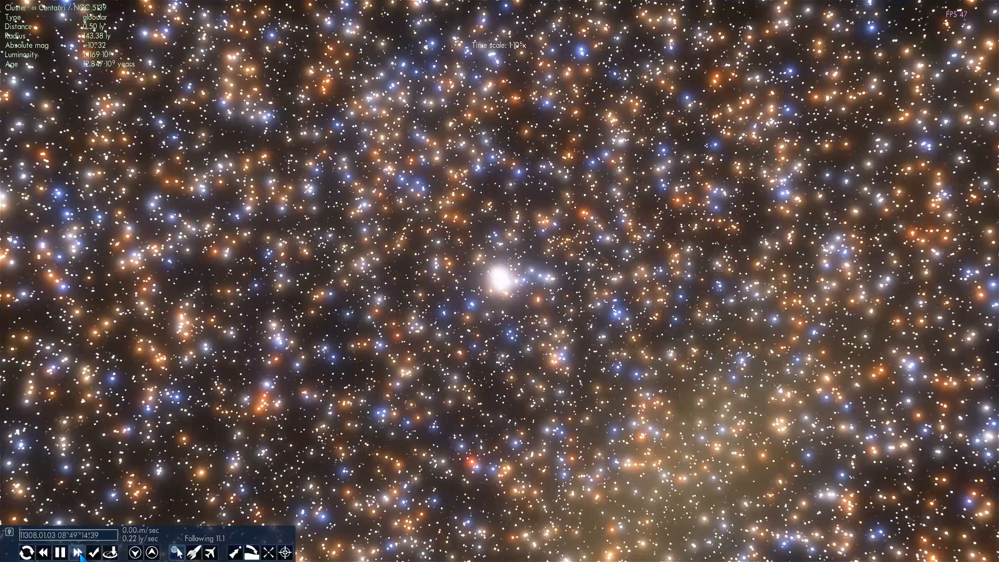
click(83, 551)
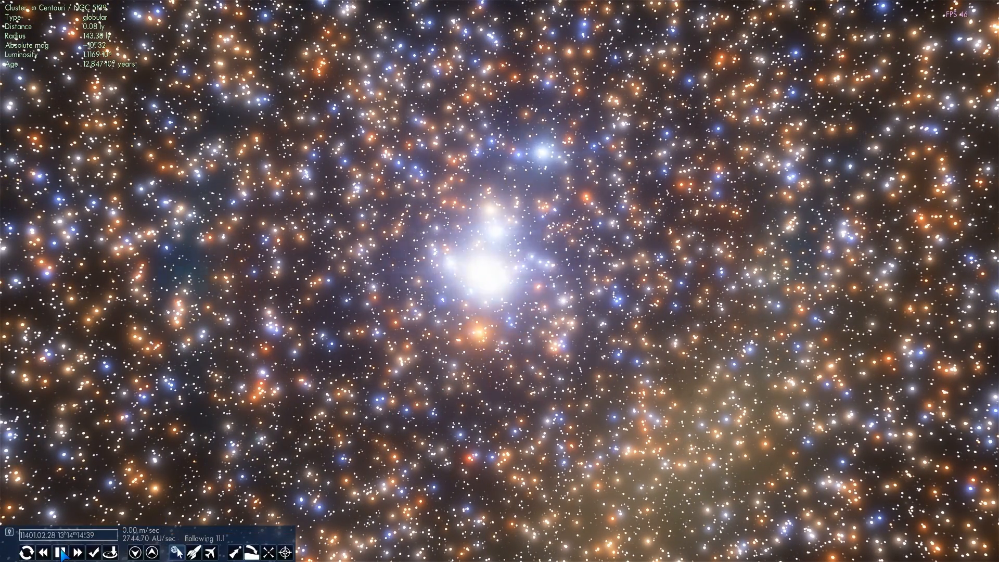
click(100, 552)
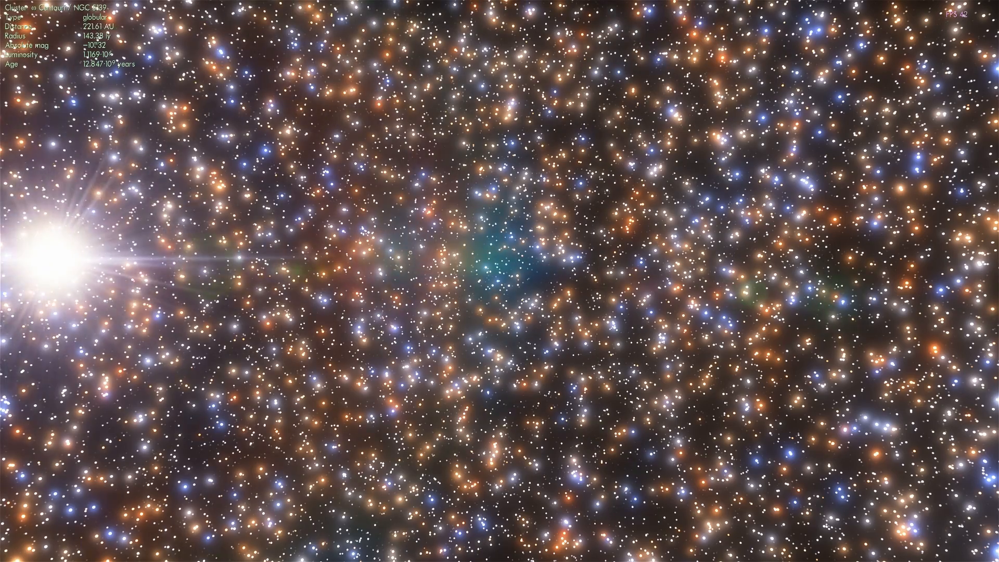
- Open the cluster's star list to reach the central black hole
click(456, 276)
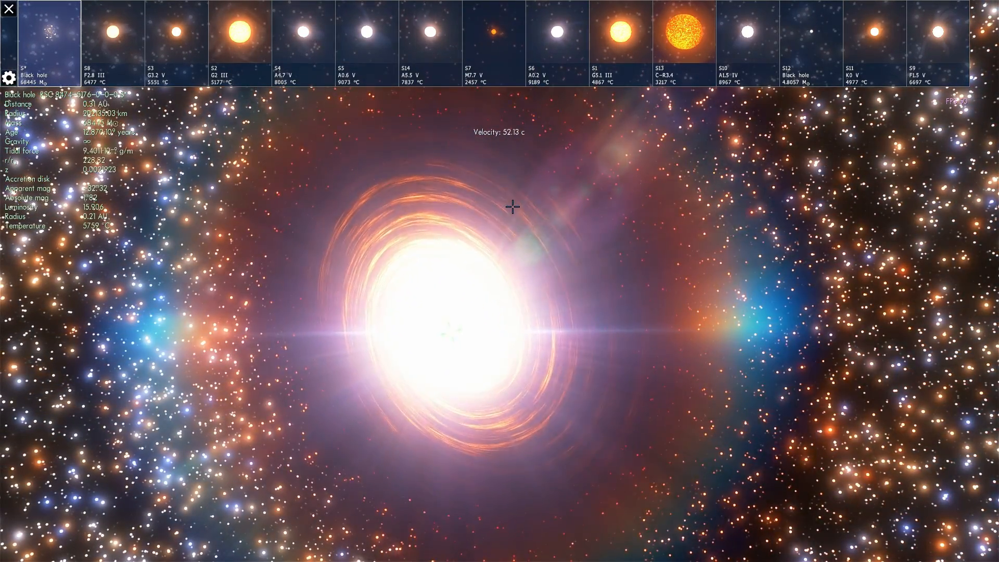
- Select black hole S* in the system bar and fly out into the star field
click(100, 33)
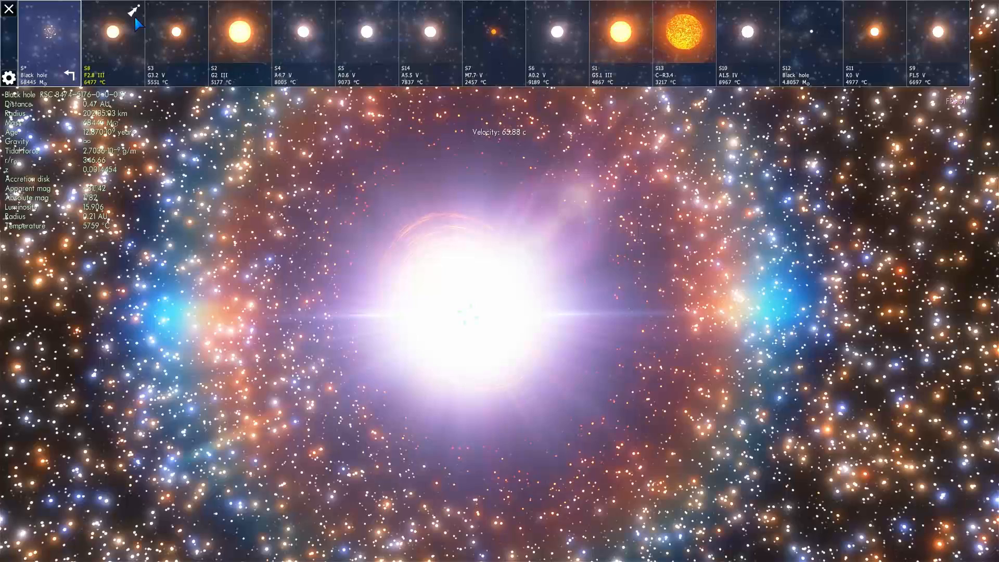
click(427, 35)
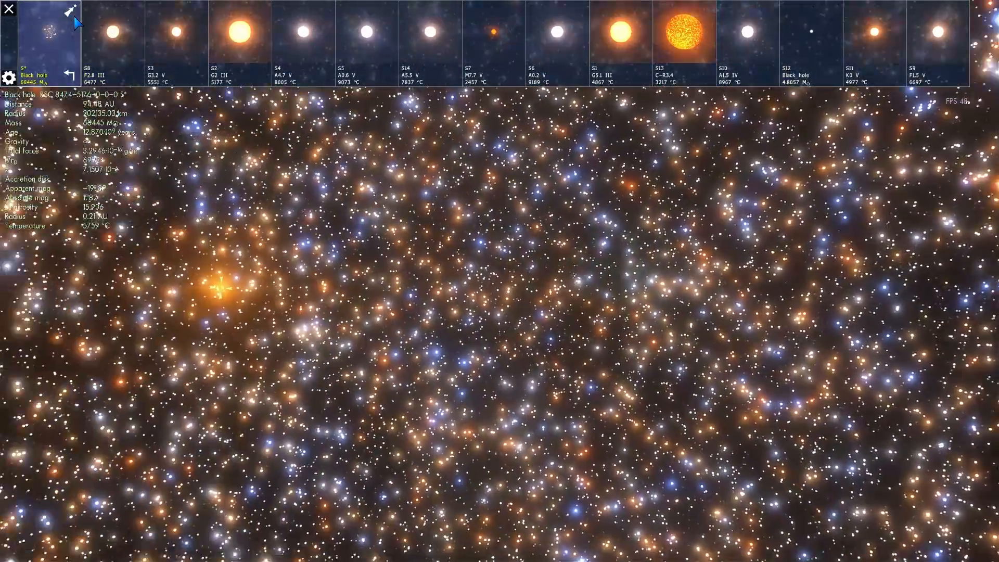
click(108, 31)
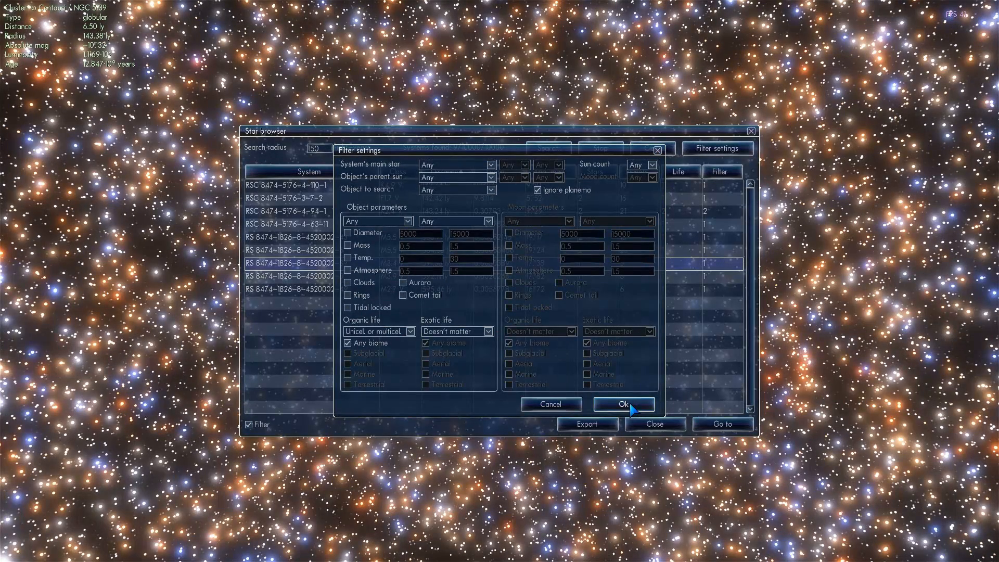
- Apply the organic life filter and run the star browser search
click(622, 403)
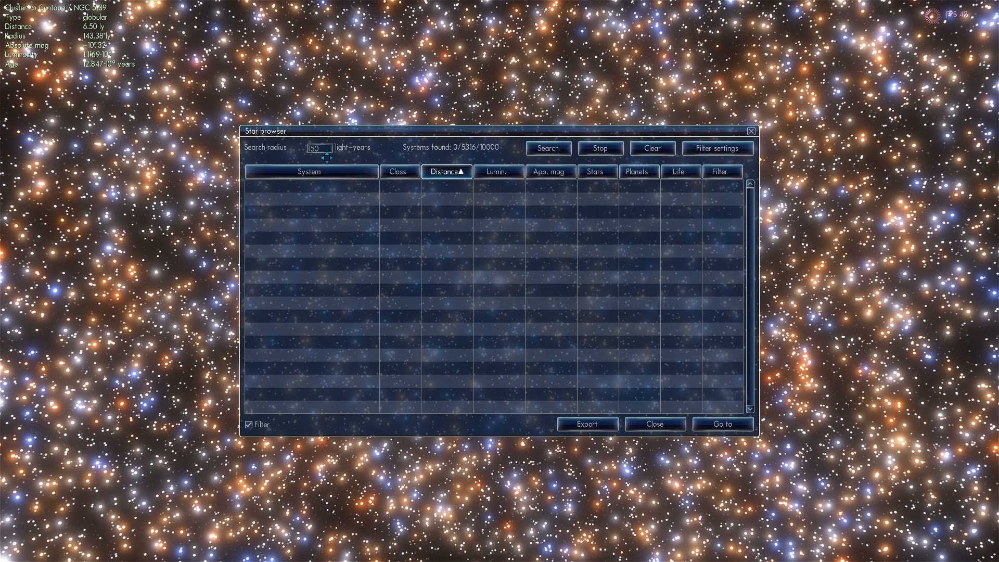
click(548, 148)
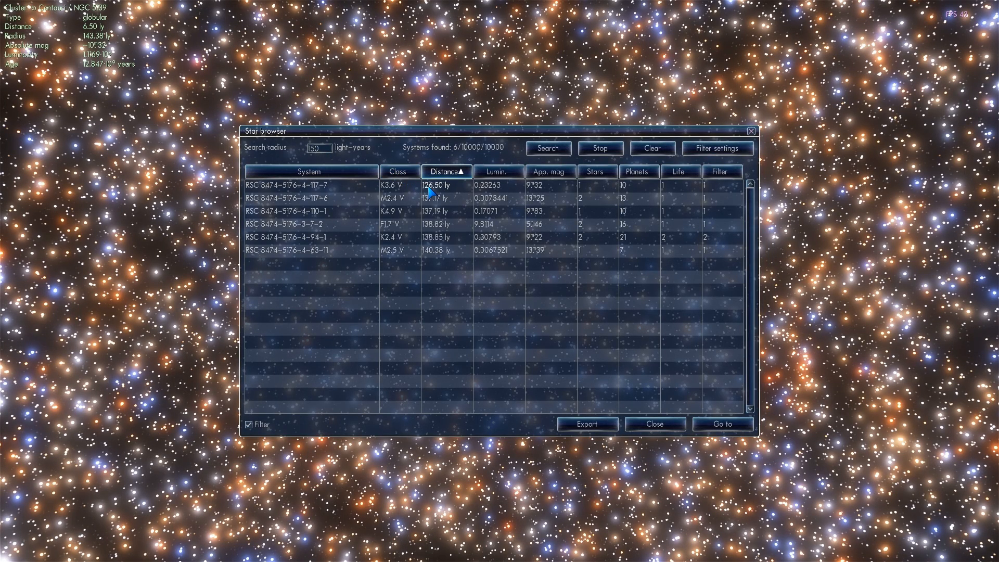
- Pick the nearest life-bearing orange dwarf system from the results and browse its ten planets
click(309, 185)
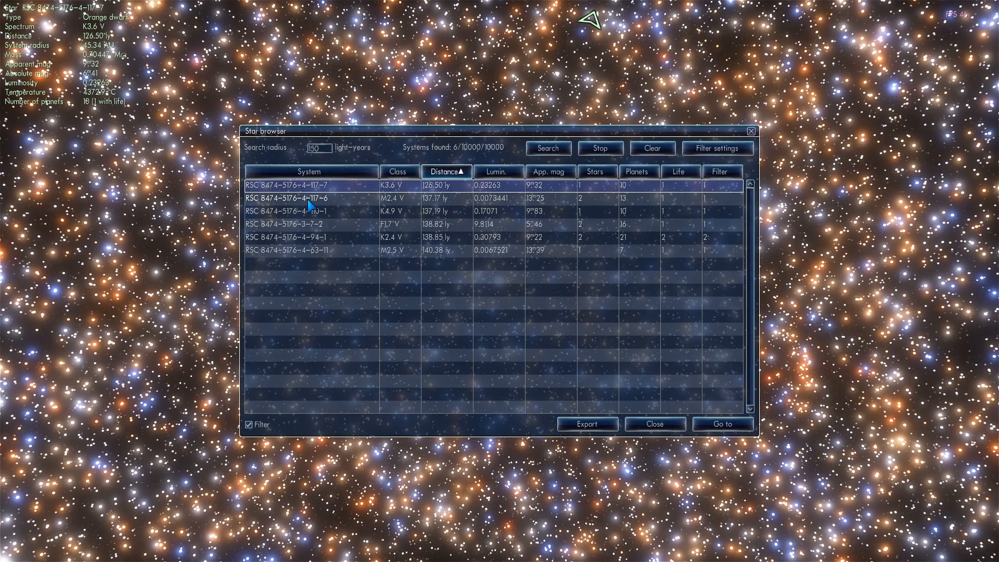
click(310, 210)
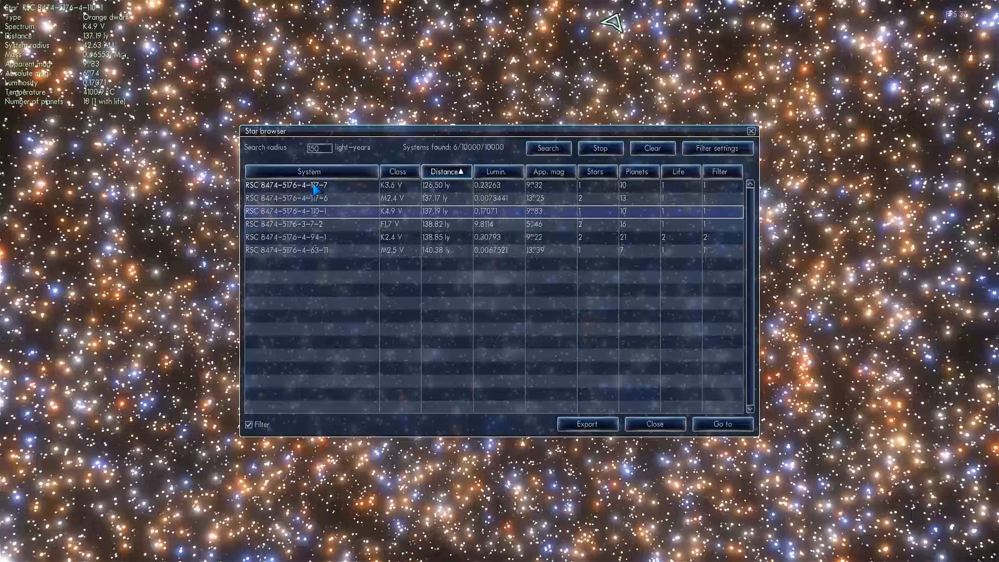
click(310, 185)
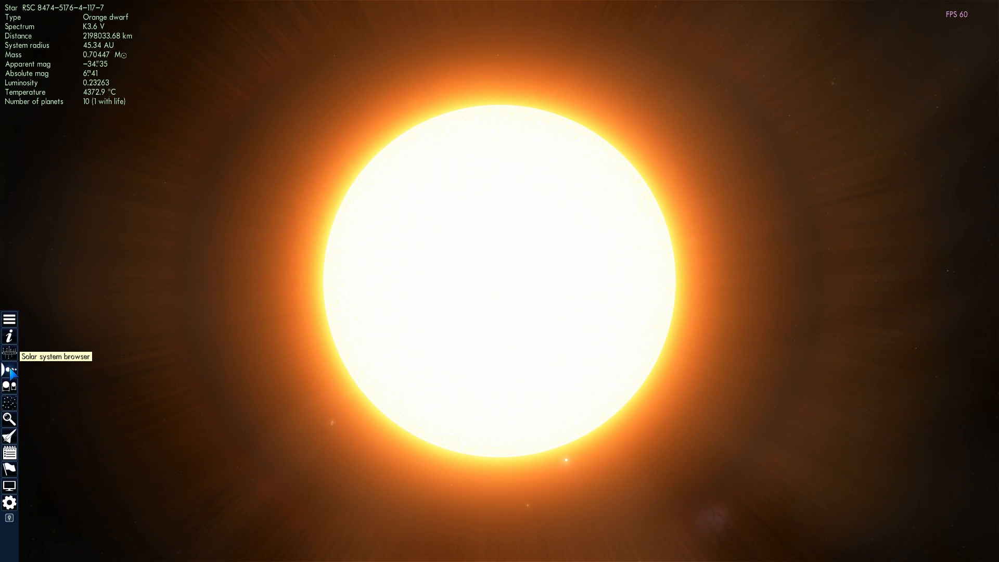
click(10, 387)
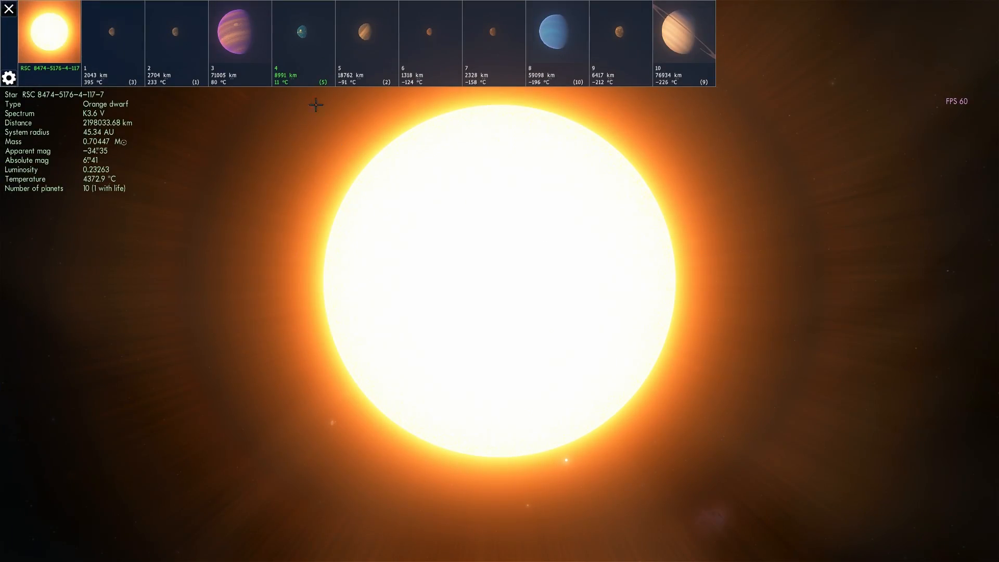
- Select planet 4, the temperate ocean world with marine life, and fly to it
click(303, 32)
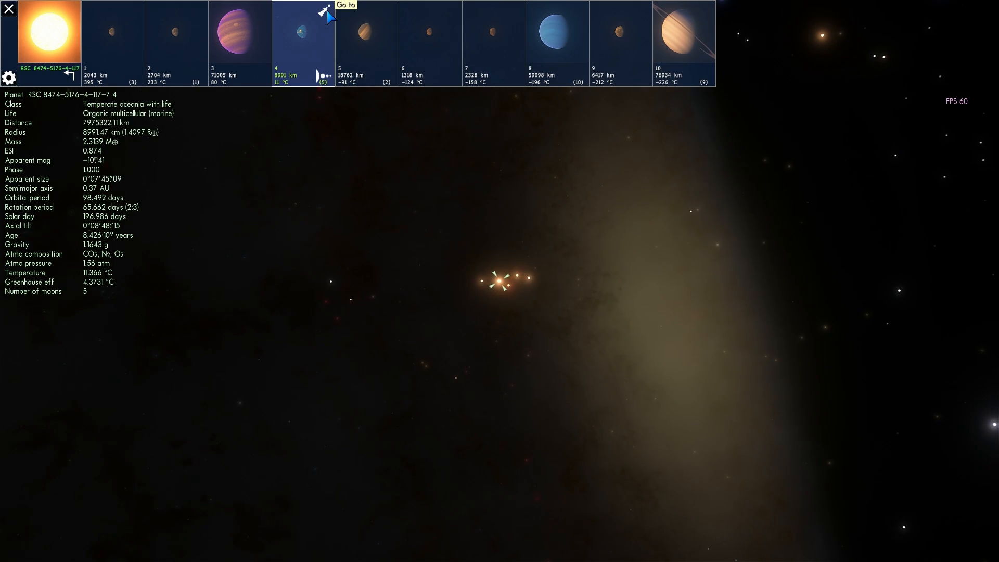
click(343, 5)
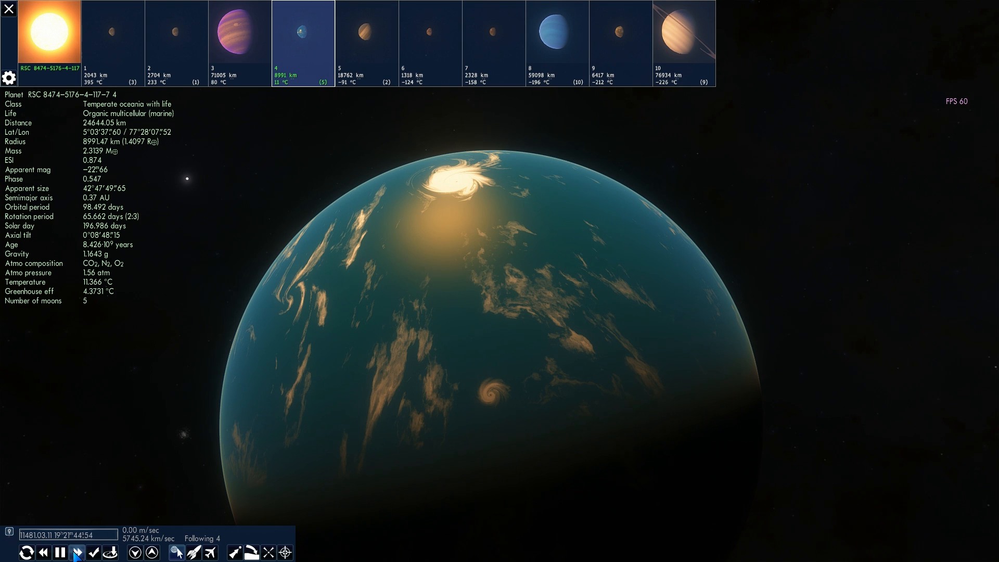
- Back away from the ocean planet and select its small temperate asteroid moon
click(76, 553)
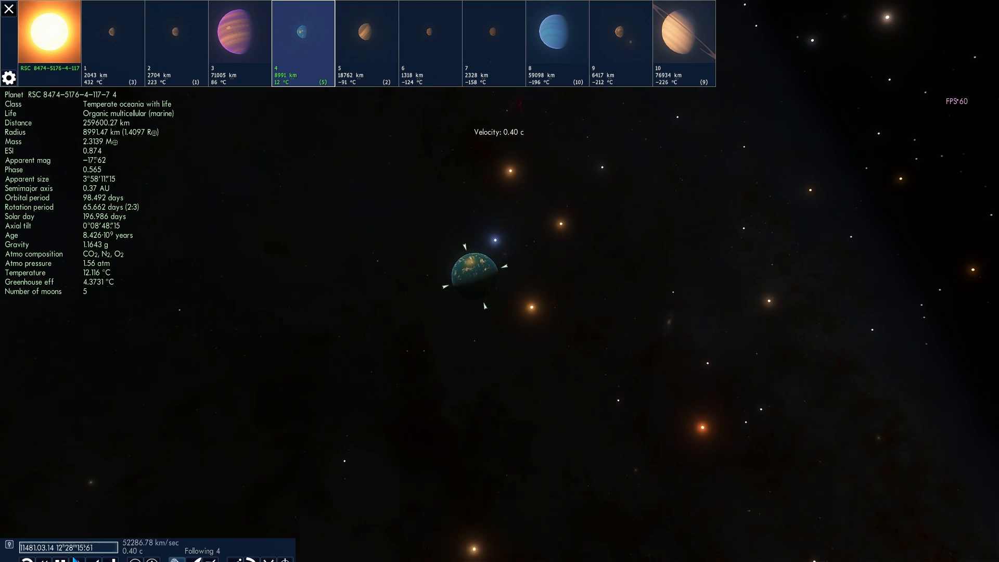
click(92, 553)
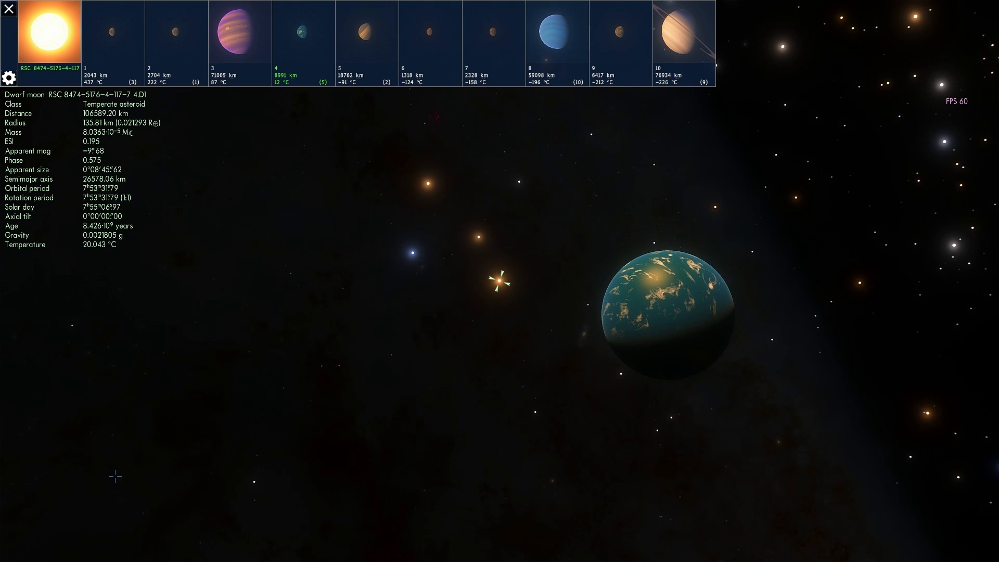
- Zoom toward the cratered orange-brown dwarf moon until it fills the view, about 578 km away
scroll(down, 3)
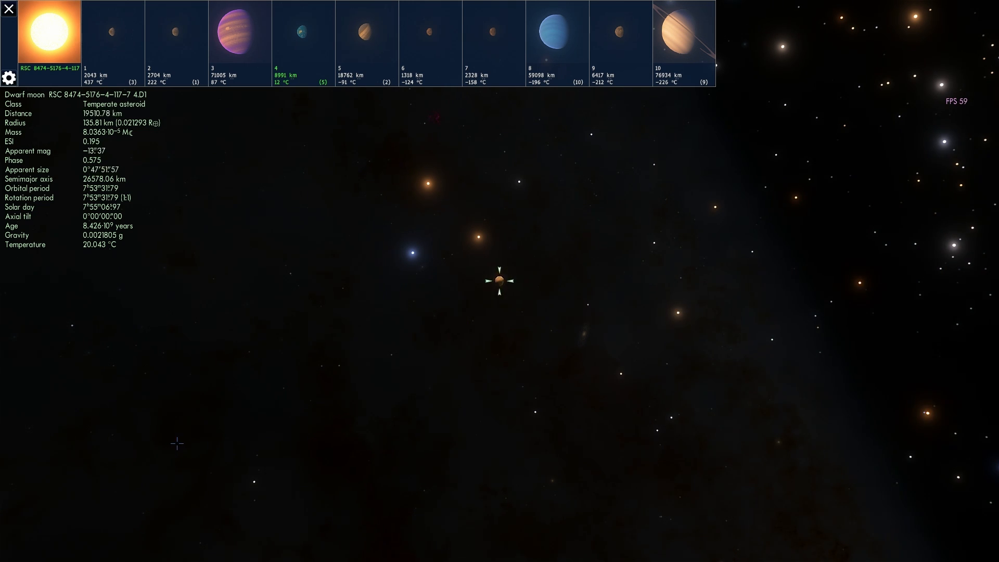
scroll(up, 3)
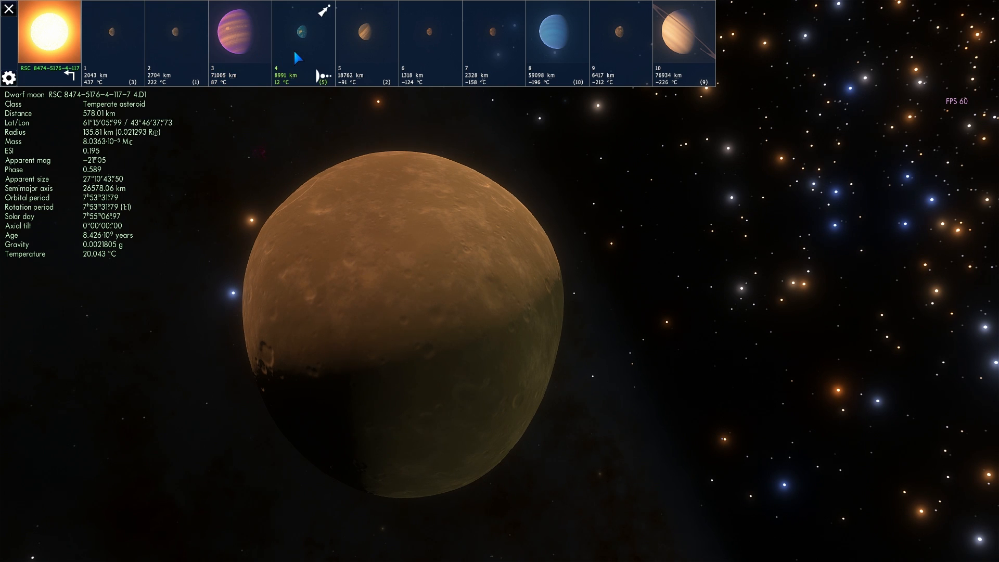
mouse_move(686, 35)
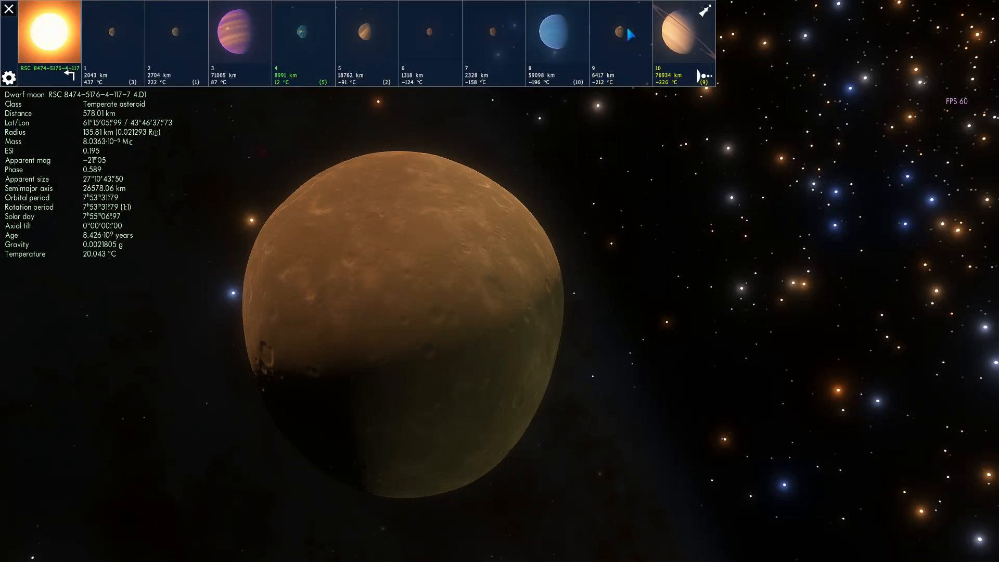
- Fly to planet 3, the warm purple-banded gas giant, and accelerate time
click(241, 32)
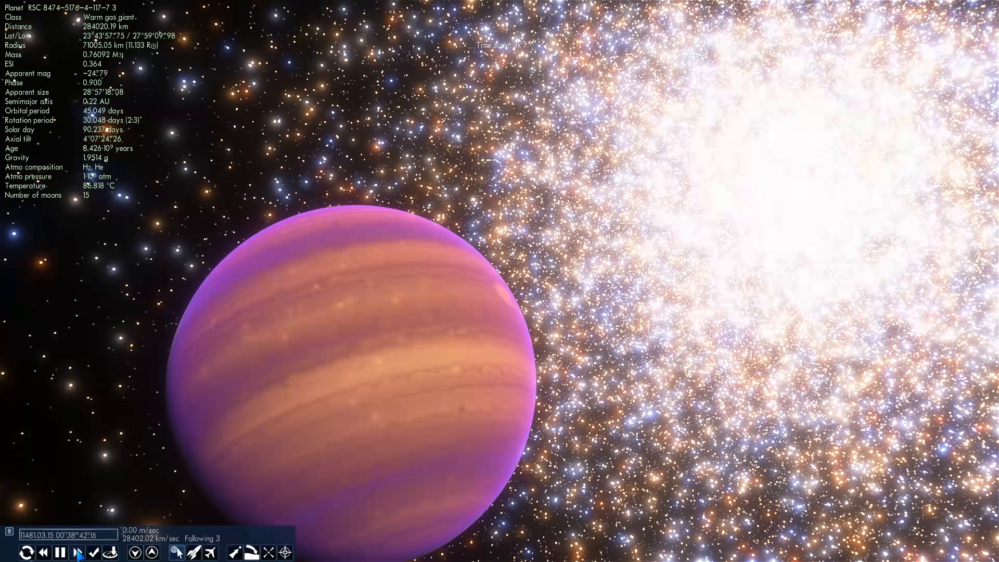
click(100, 553)
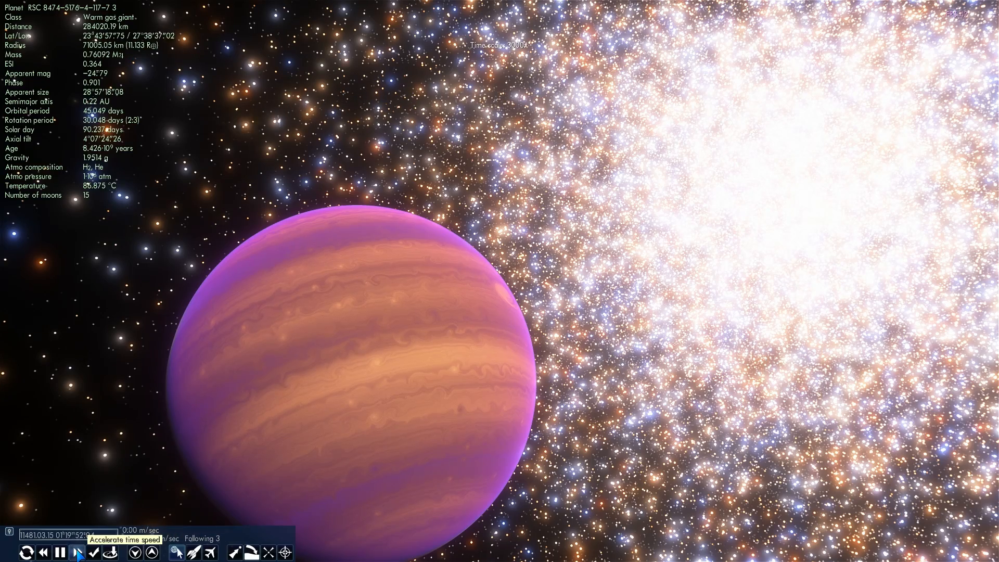